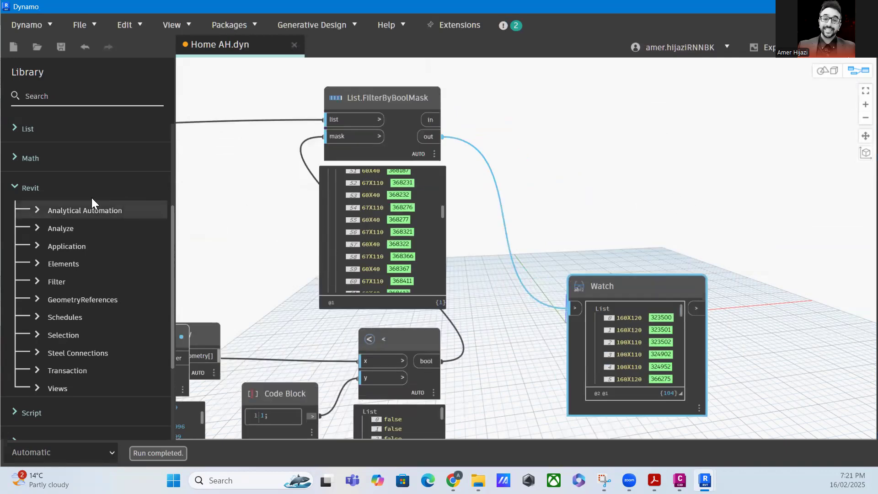
{"action": "mouse_move", "coordinate": [43, 196]}
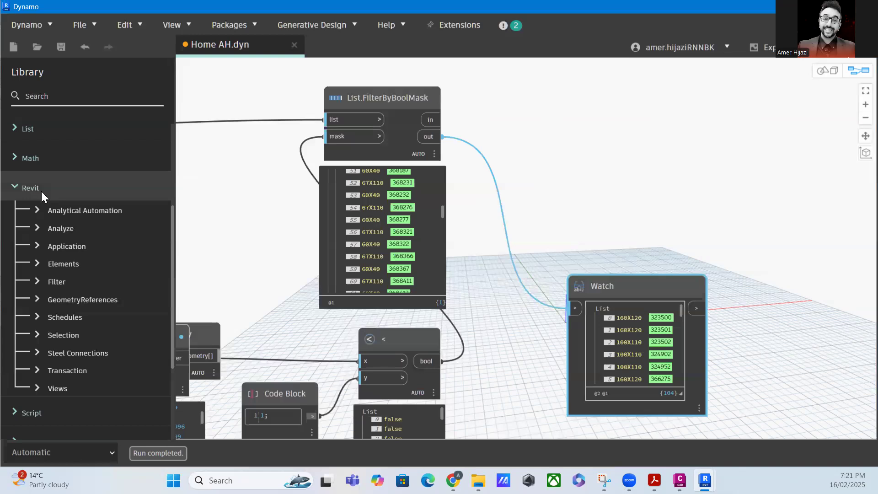
{"action": "mouse_move", "coordinate": [63, 263]}
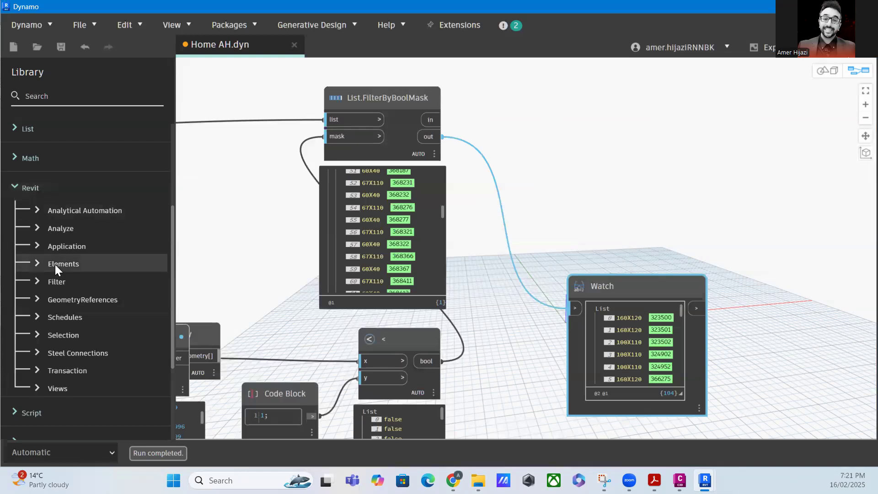
- Expand the Elements category under Revit in the Dynamo library to reveal its subcategories
{"action": "left_click", "coordinate": [63, 263]}
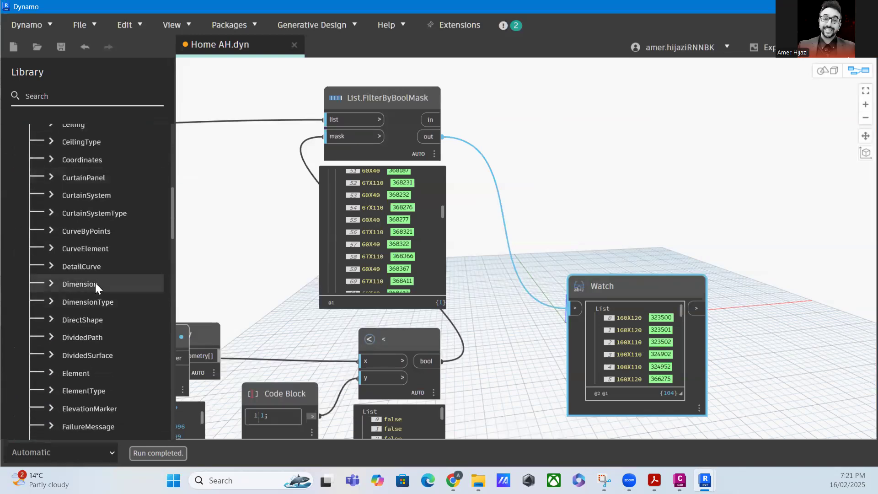
{"action": "mouse_move", "coordinate": [75, 372]}
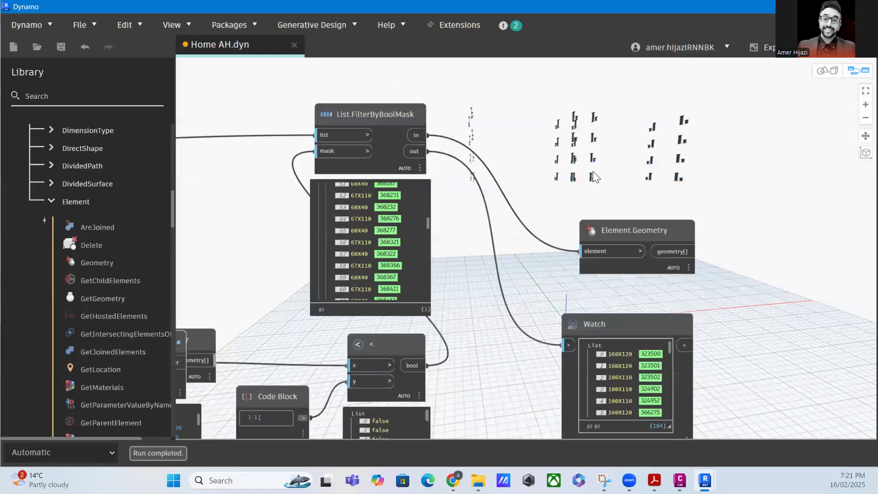
{"action": "mouse_move", "coordinate": [614, 189]}
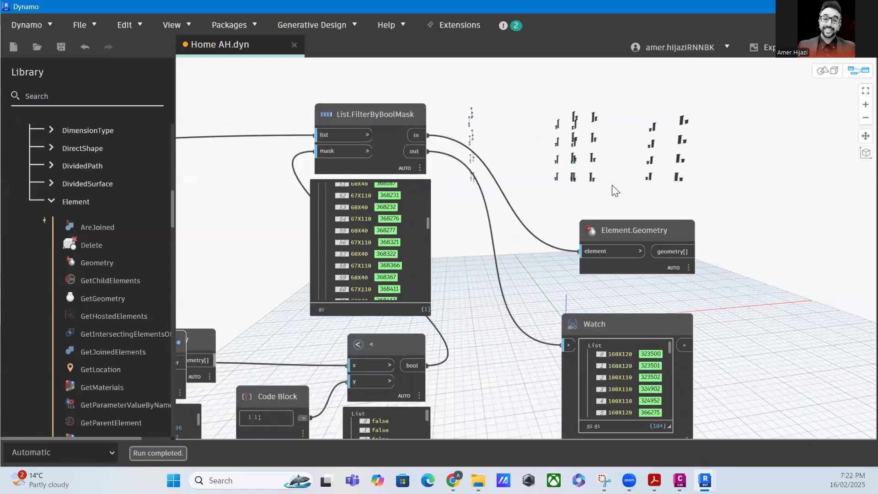
{"action": "mouse_move", "coordinate": [636, 184]}
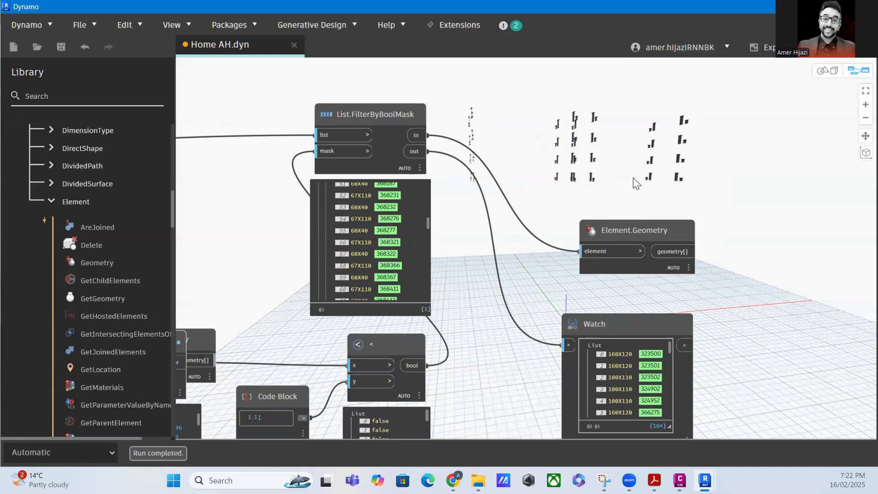
{"action": "mouse_move", "coordinate": [640, 183]}
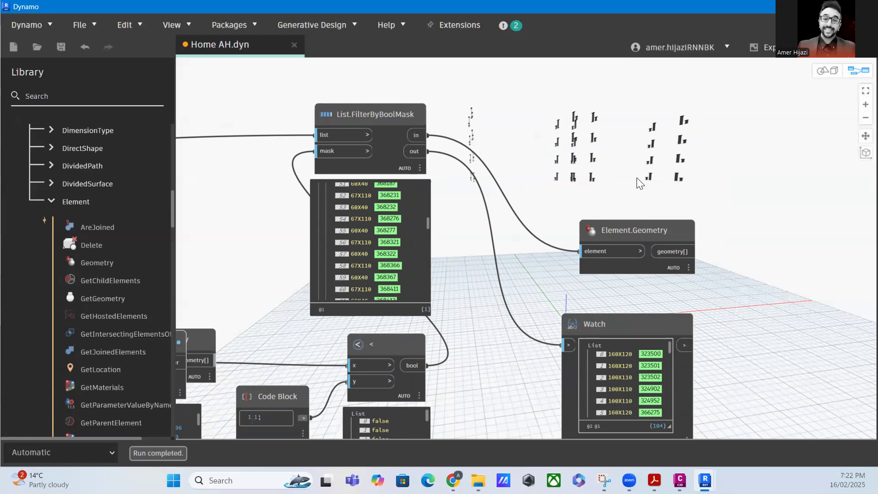